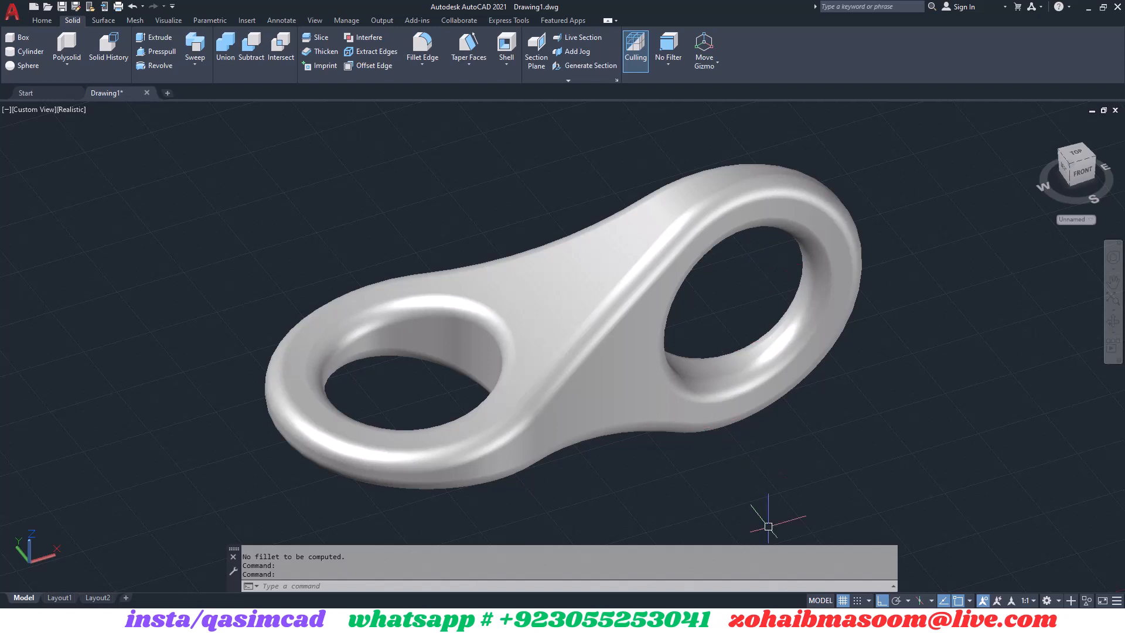
pyautogui.moveTo(409, 251)
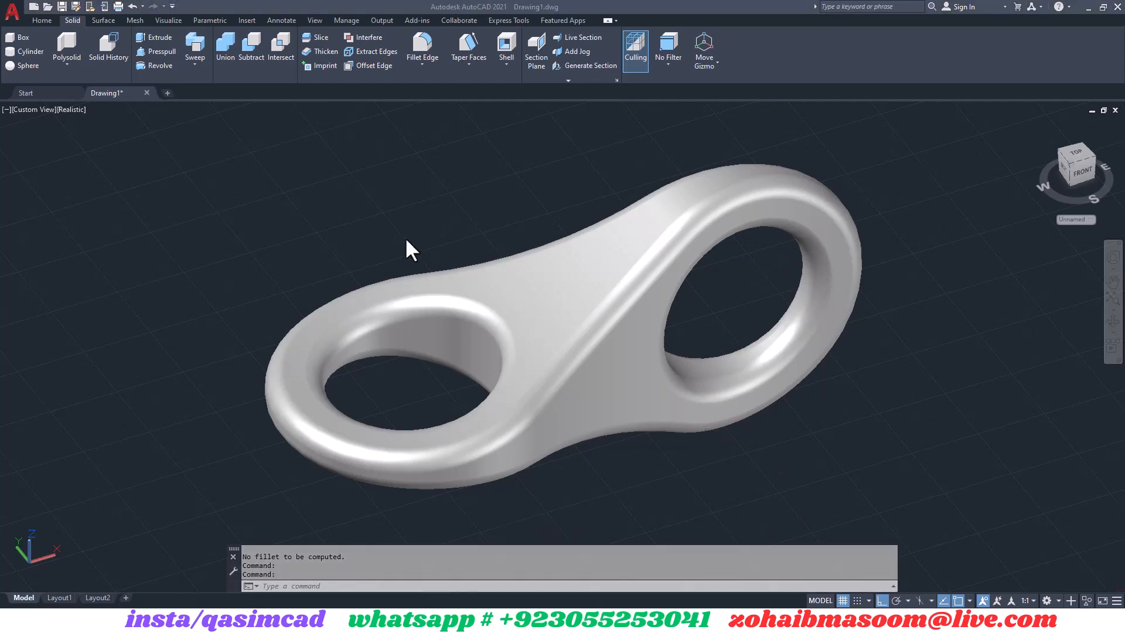
# Step: Draw a radius-5 circle with a horizontal line from its right quadrant and an offset copy .75 away
pyautogui.click(1074, 163)
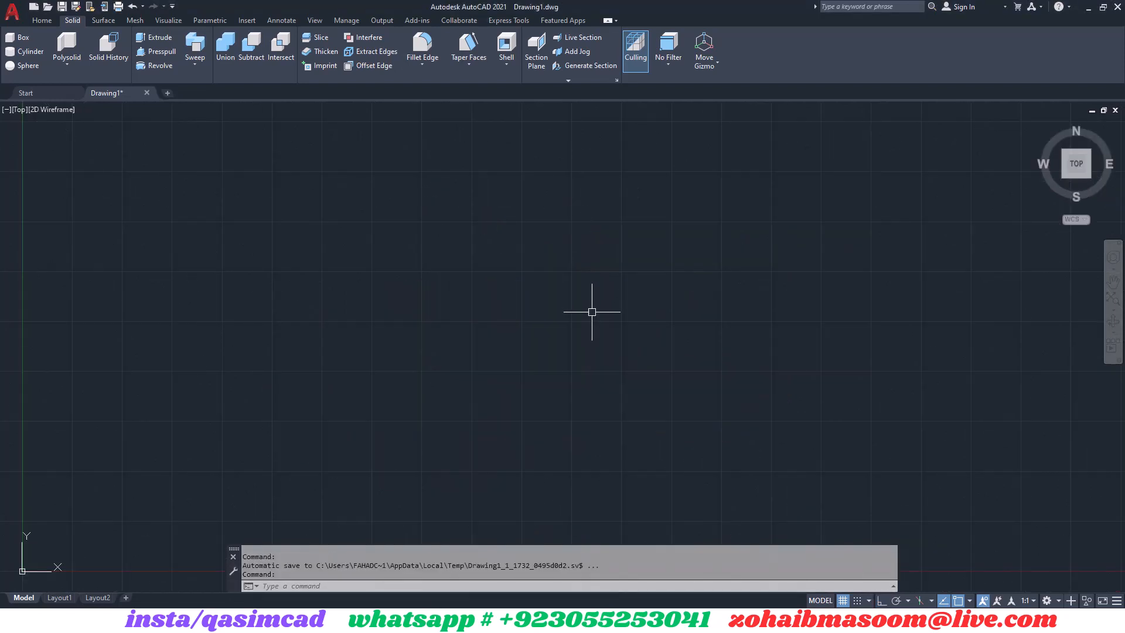
pyautogui.click(471, 321)
pyautogui.write('L')
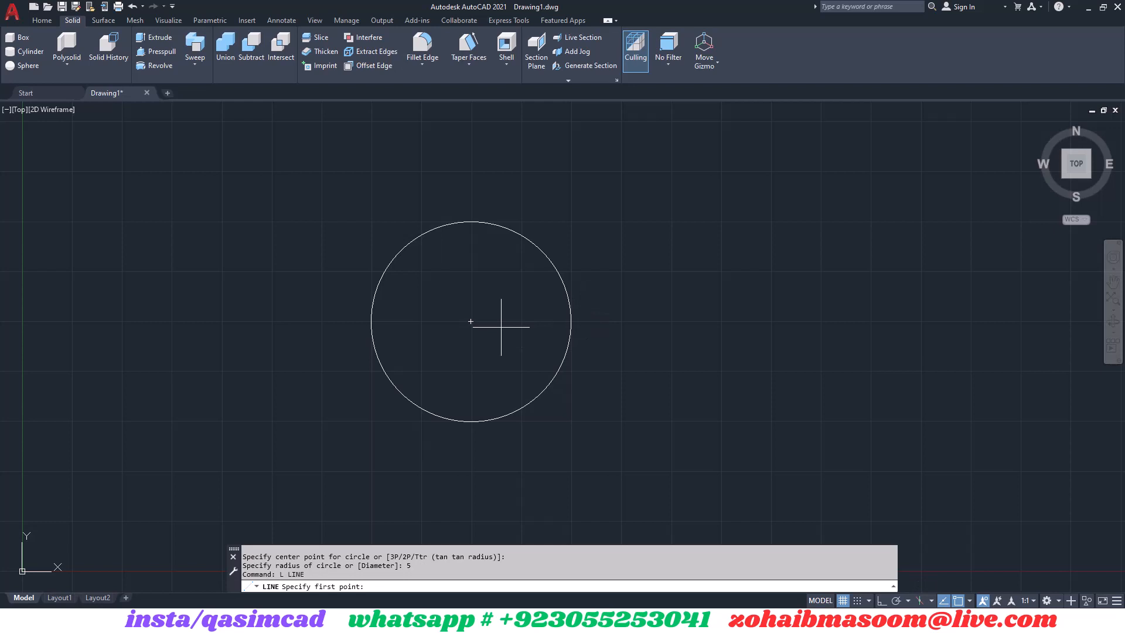
pyautogui.click(574, 321)
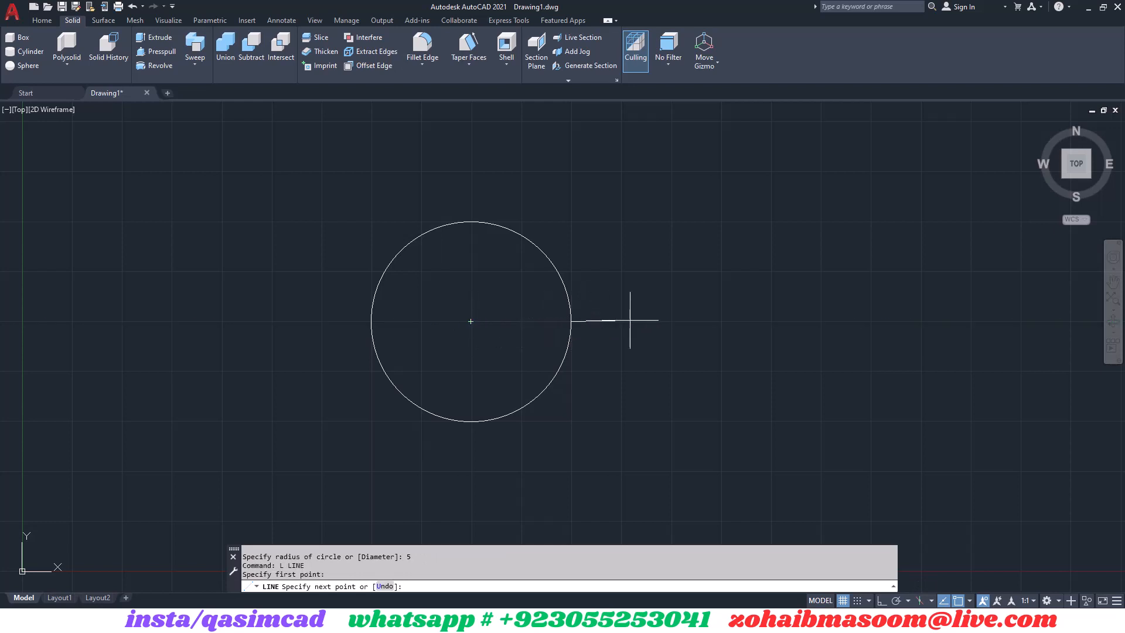
pyautogui.press('f8')
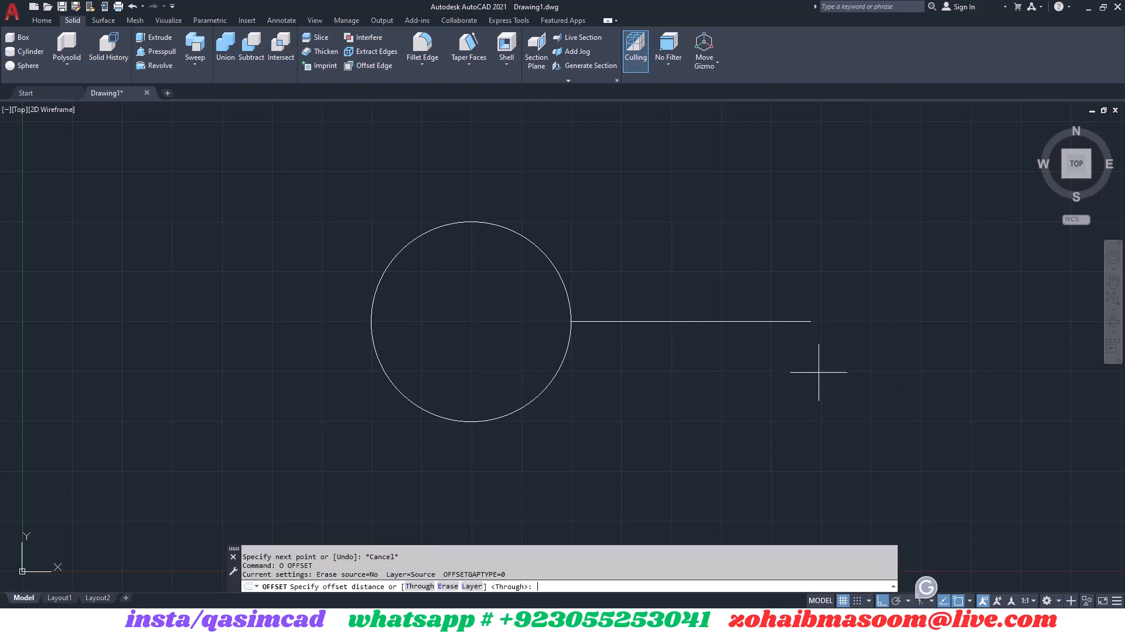
pyautogui.write('.75')
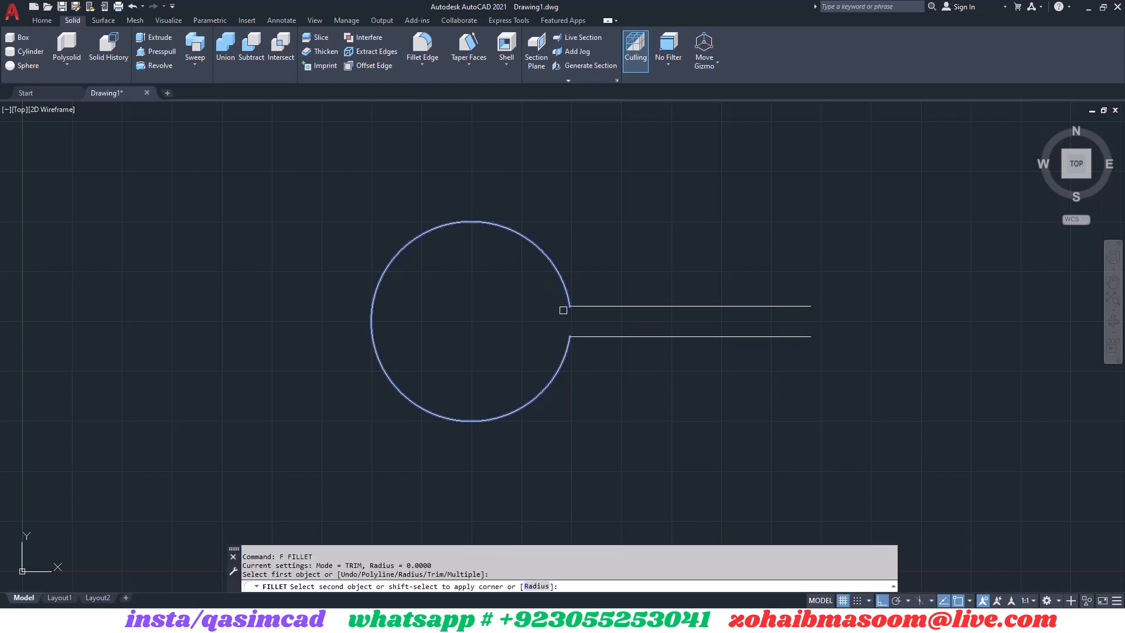
# Step: Fillet the lower line into the circle with a radius to form the teardrop outline
pyautogui.write('r')
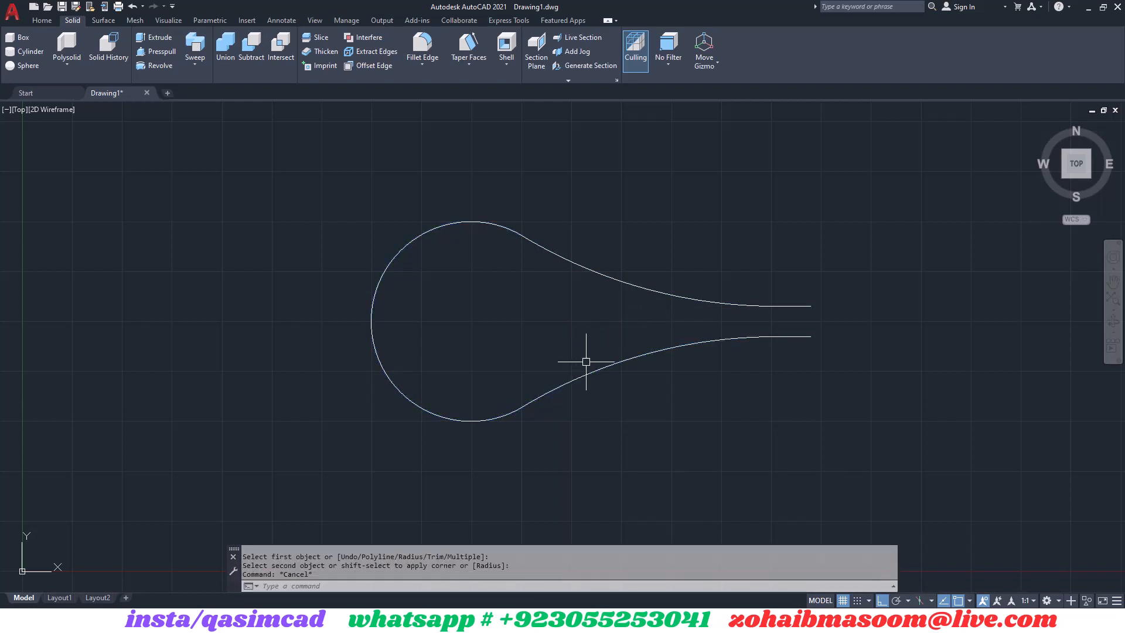
pyautogui.click(810, 338)
pyautogui.write('c')
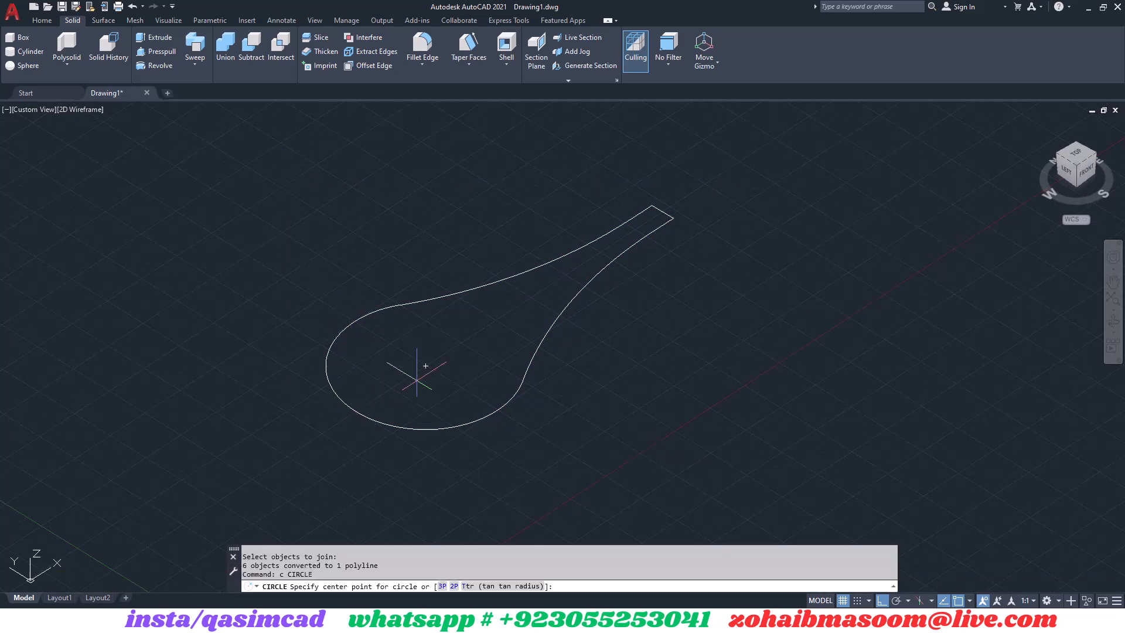
# Step: Add a radius-3 circle concentric with the teardrop's rounded end
pyautogui.click(425, 366)
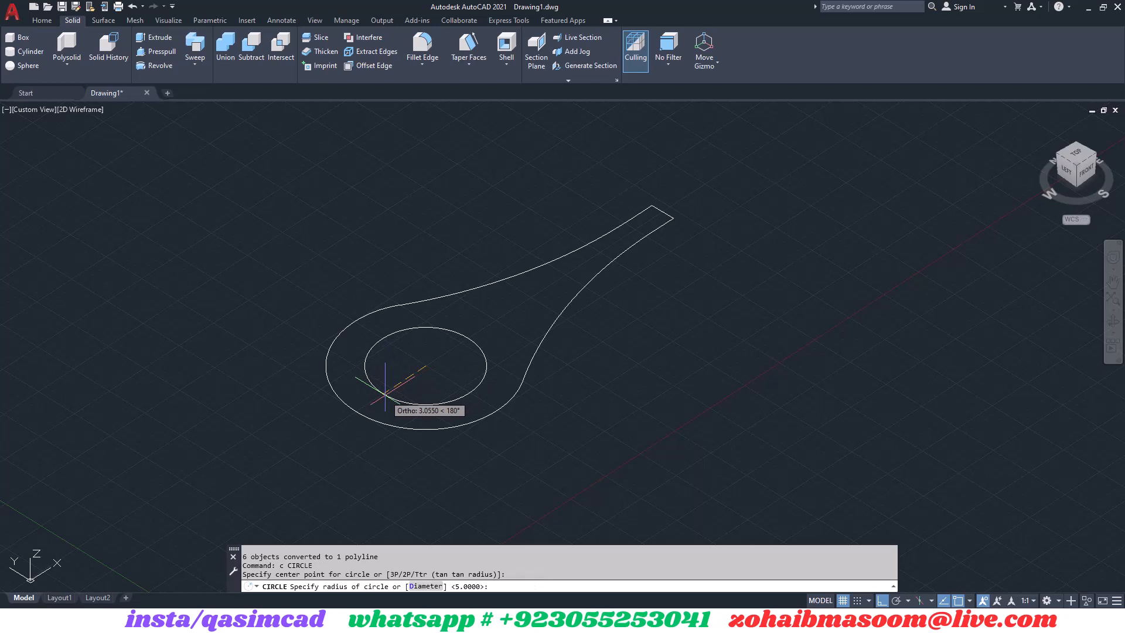
pyautogui.write('3')
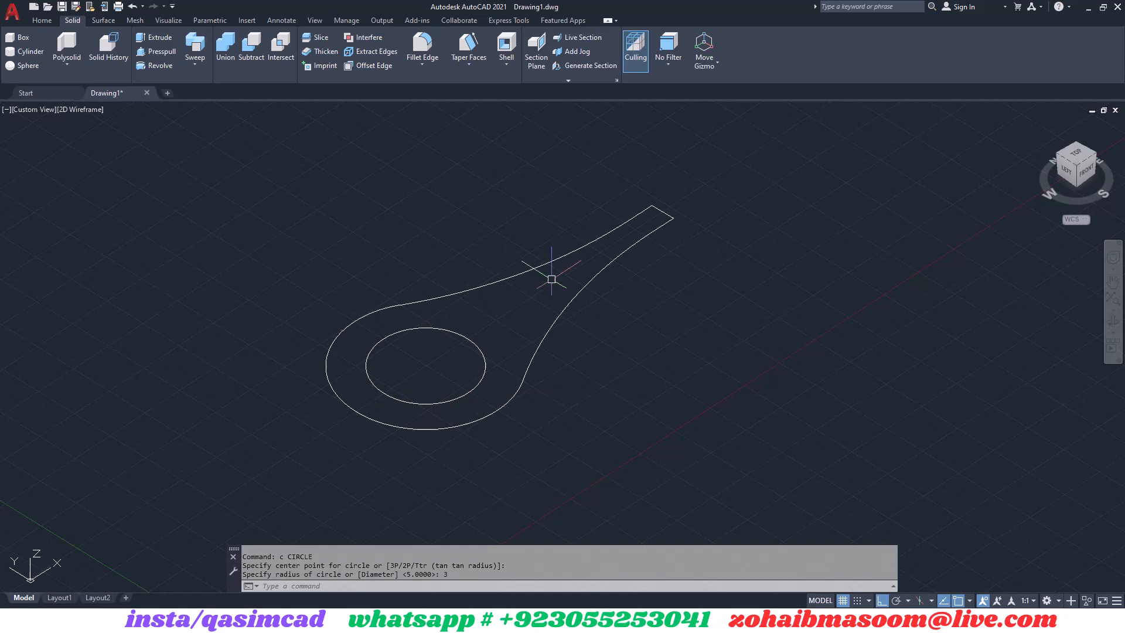
pyautogui.click(43, 20)
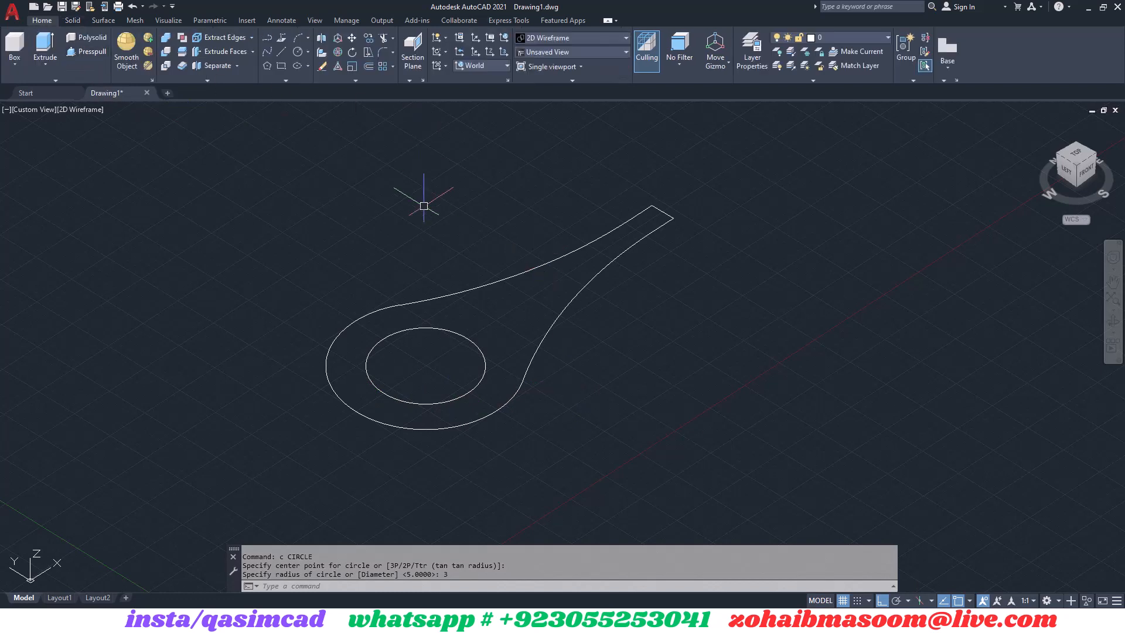
pyautogui.moveTo(488, 82)
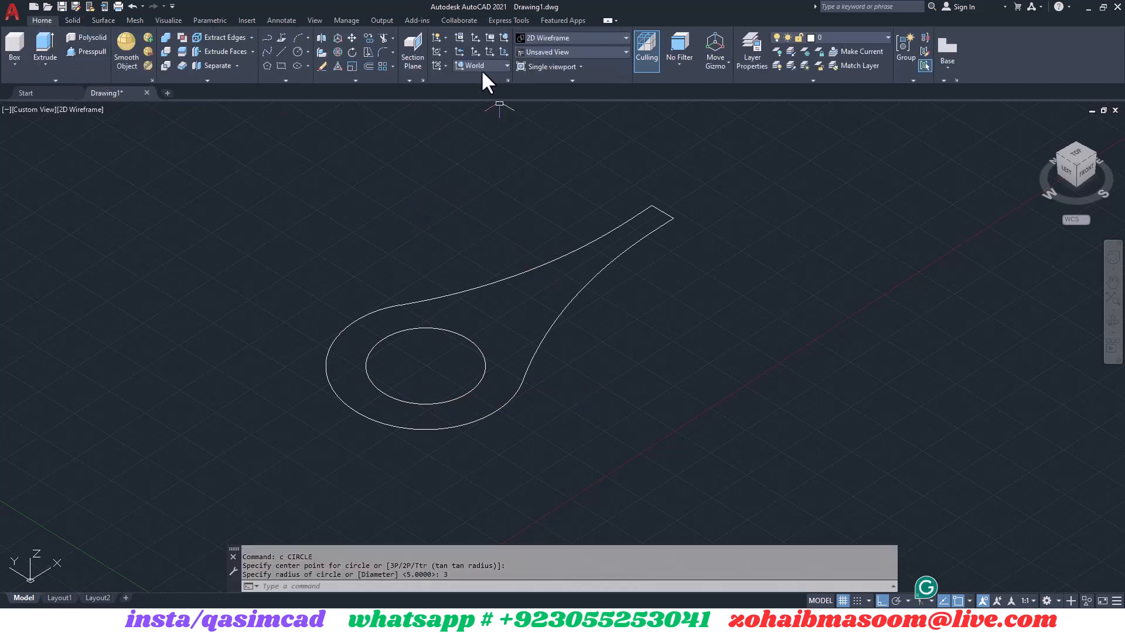
# Step: Set the UCS to Left and rotate-copy both profiles about a base point across the original
pyautogui.click(477, 65)
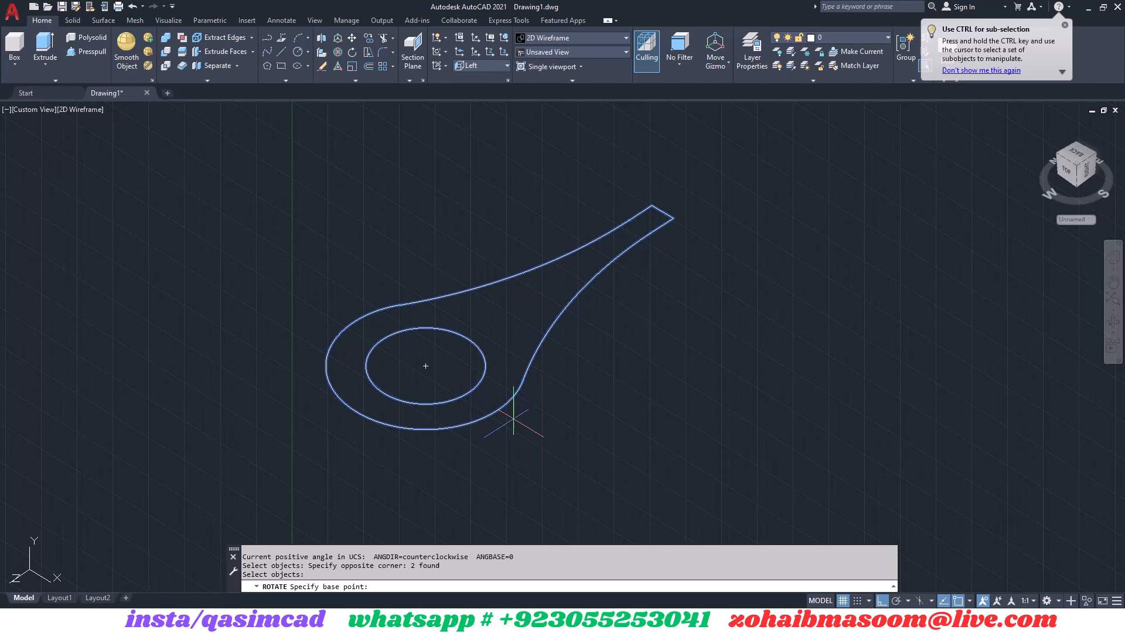
pyautogui.click(673, 219)
pyautogui.write('C')
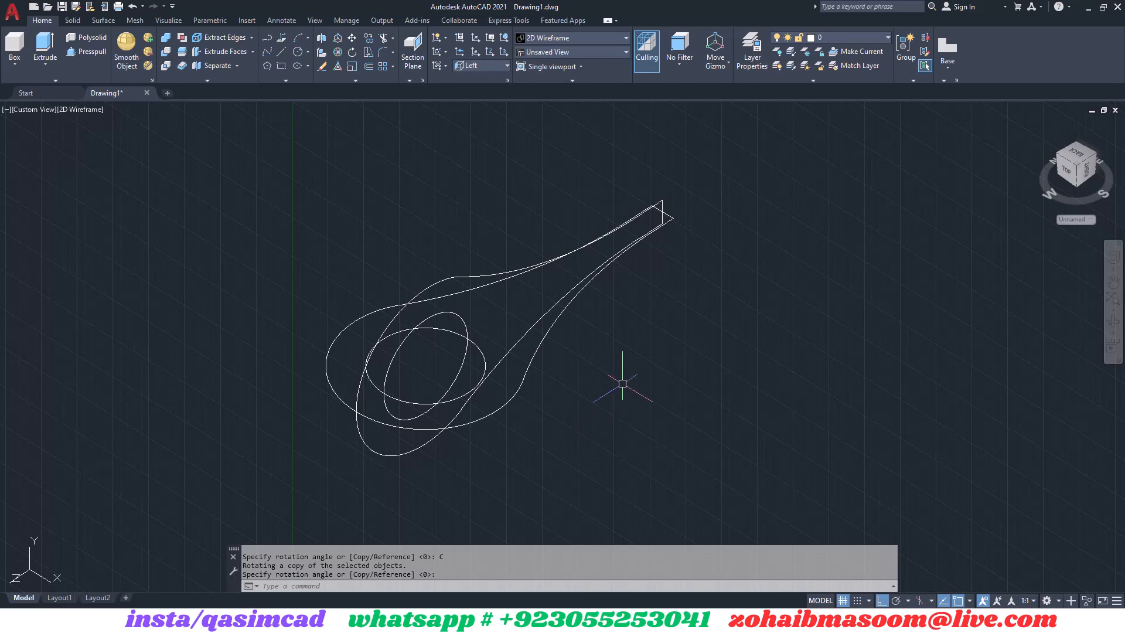
pyautogui.moveTo(646, 331)
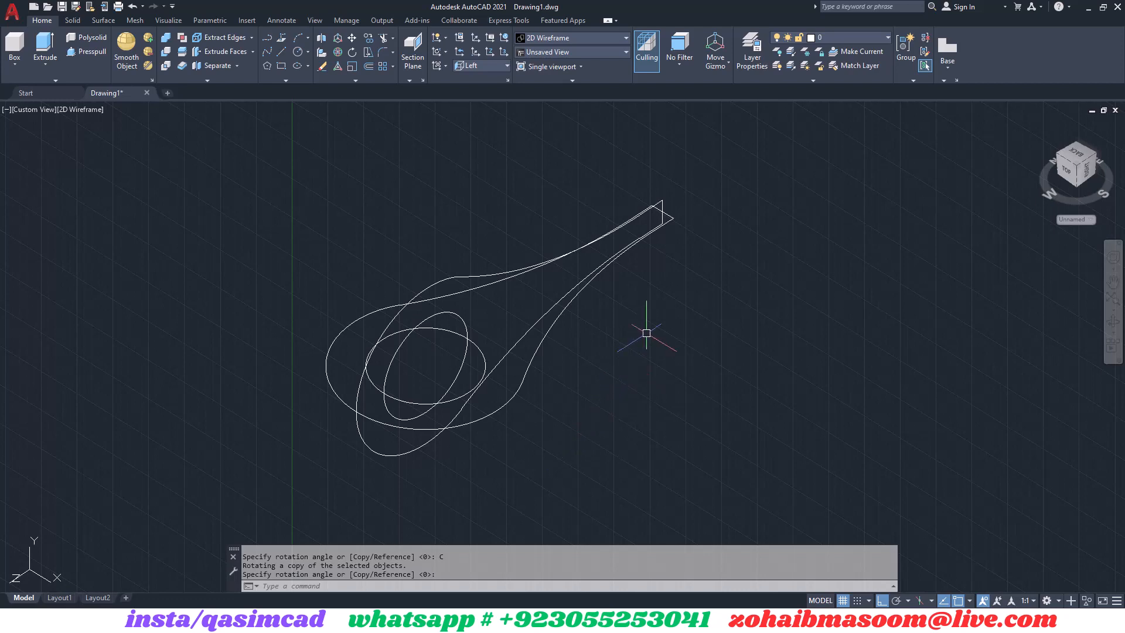
pyautogui.click(480, 66)
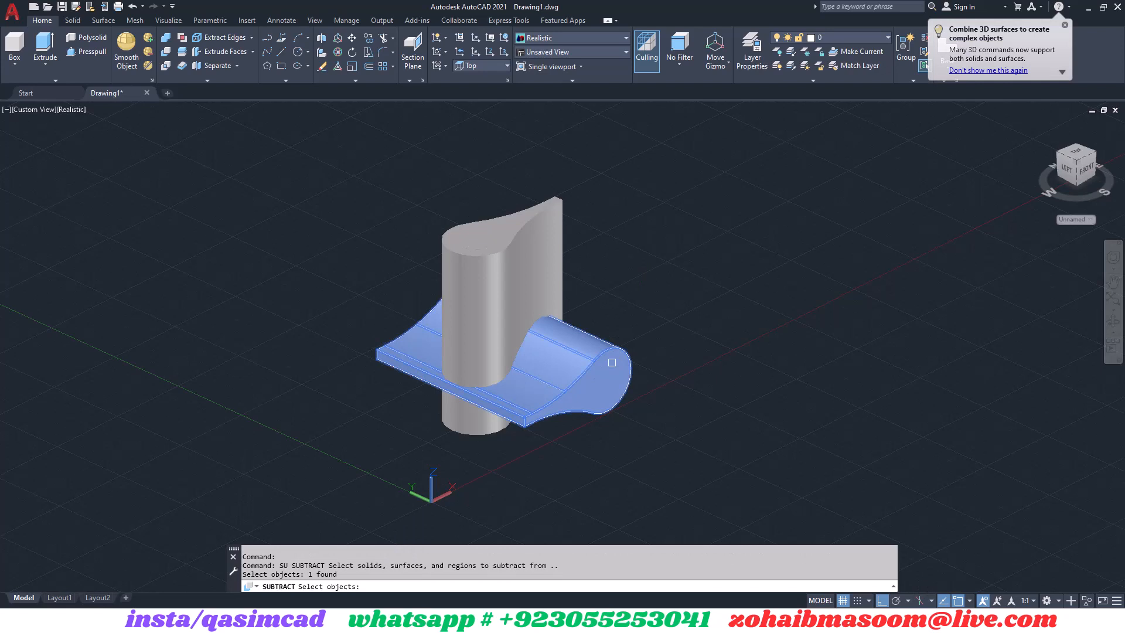
# Step: Subtract both cylinders to cut the holes and pick the first solid for the intersection
pyautogui.click(605, 381)
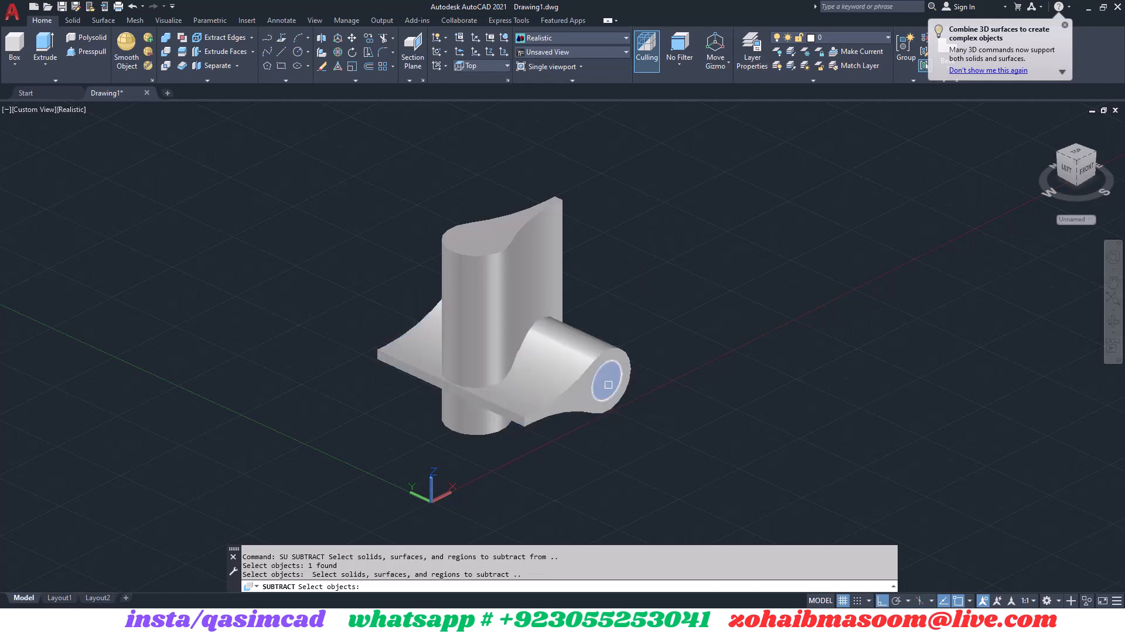
pyautogui.click(502, 287)
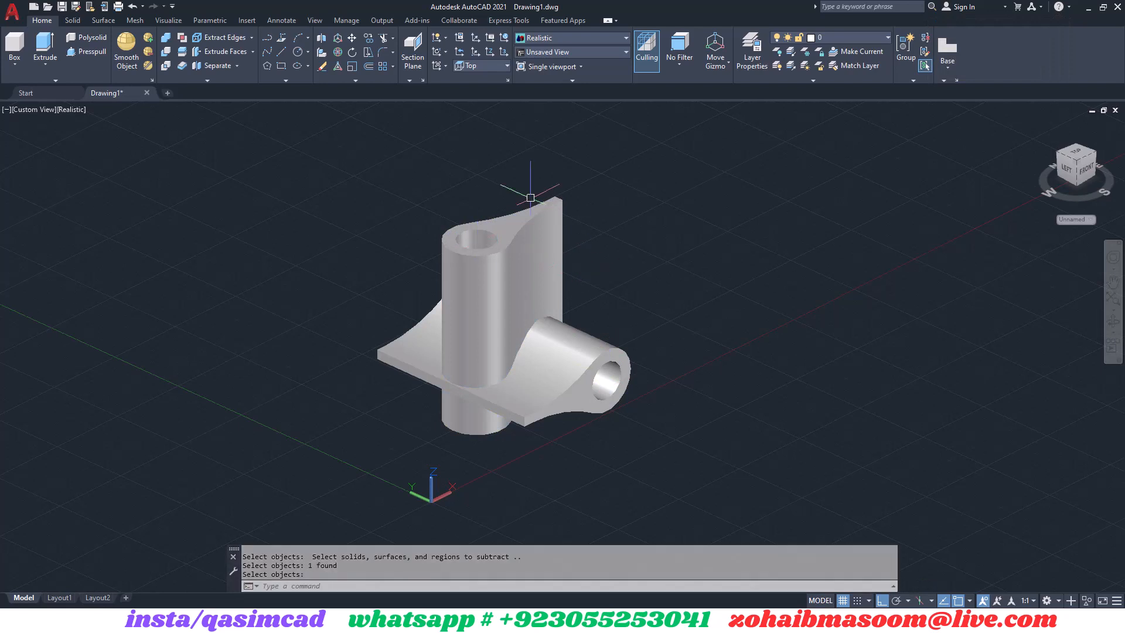
pyautogui.click(530, 254)
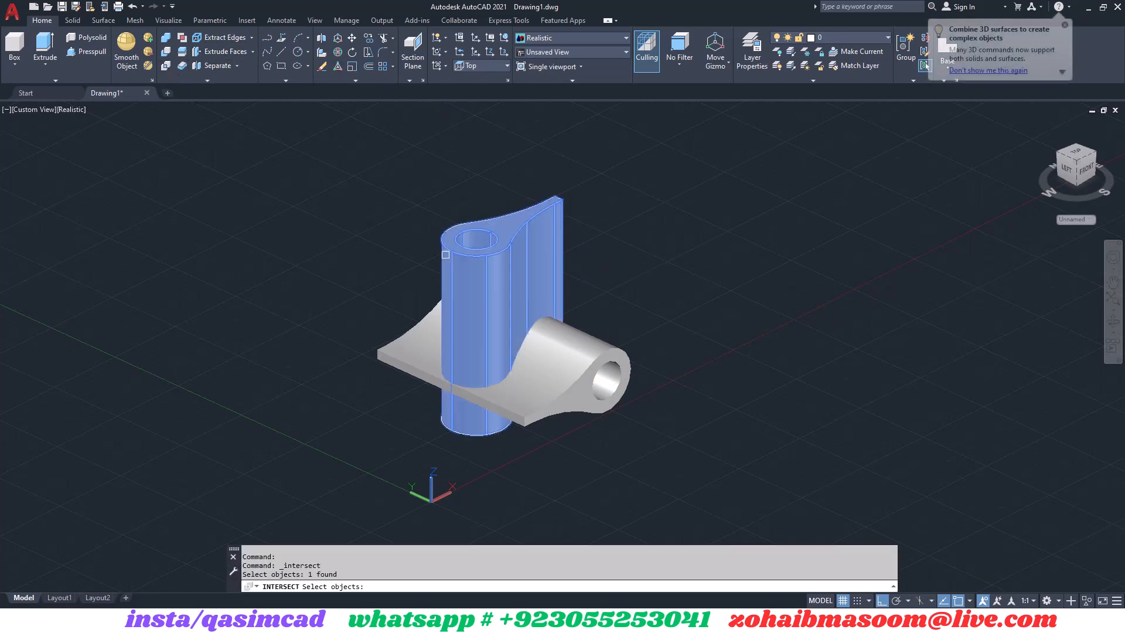